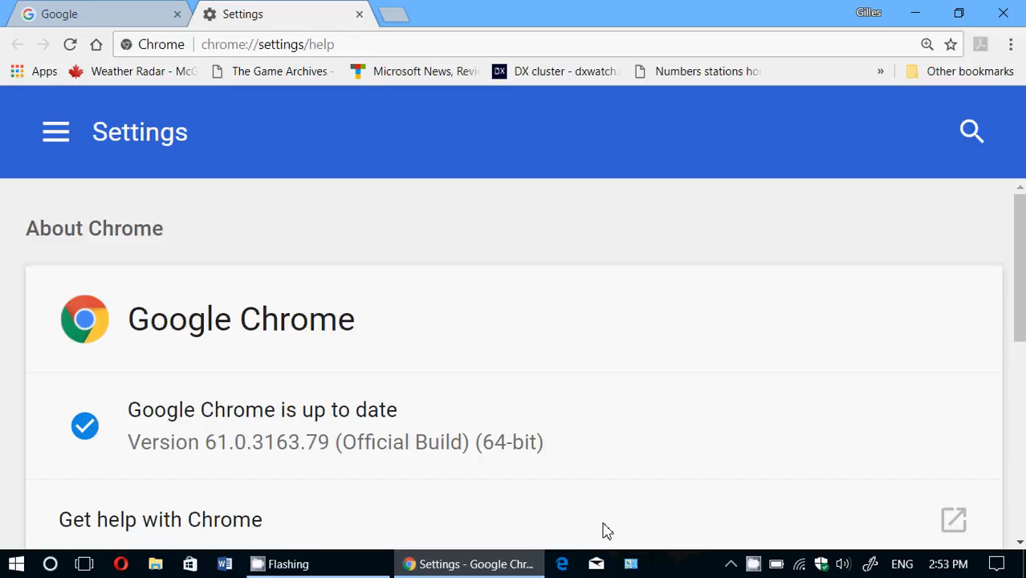
pyautogui.moveTo(7, 228)
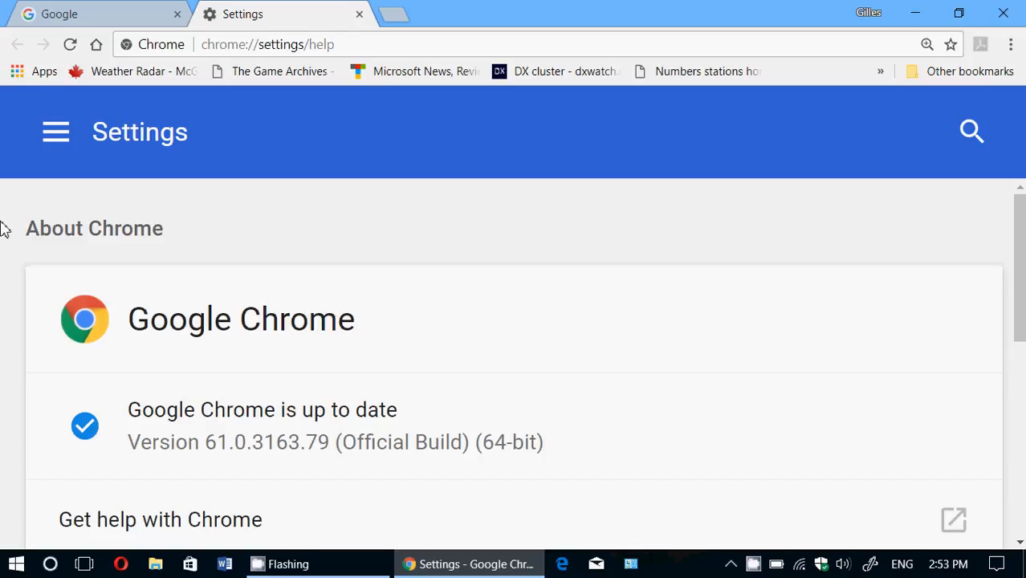
pyautogui.moveTo(7, 177)
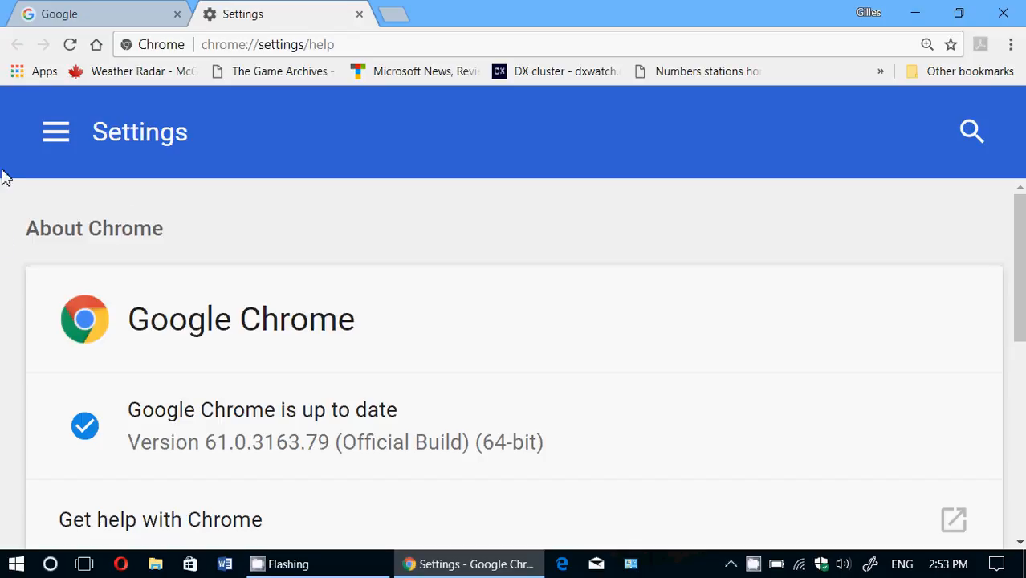
pyautogui.moveTo(87, 45)
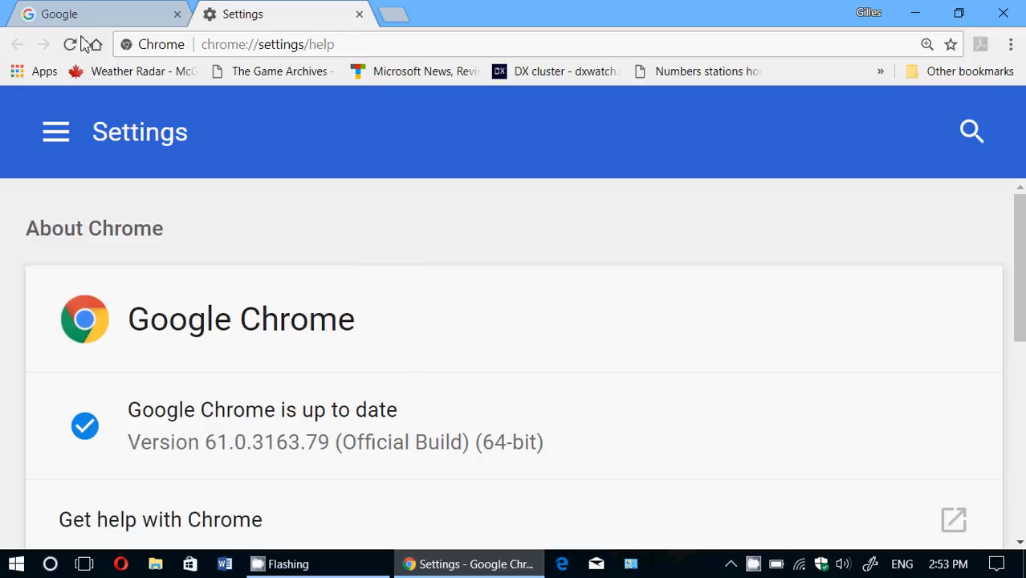
pyautogui.moveTo(1012, 45)
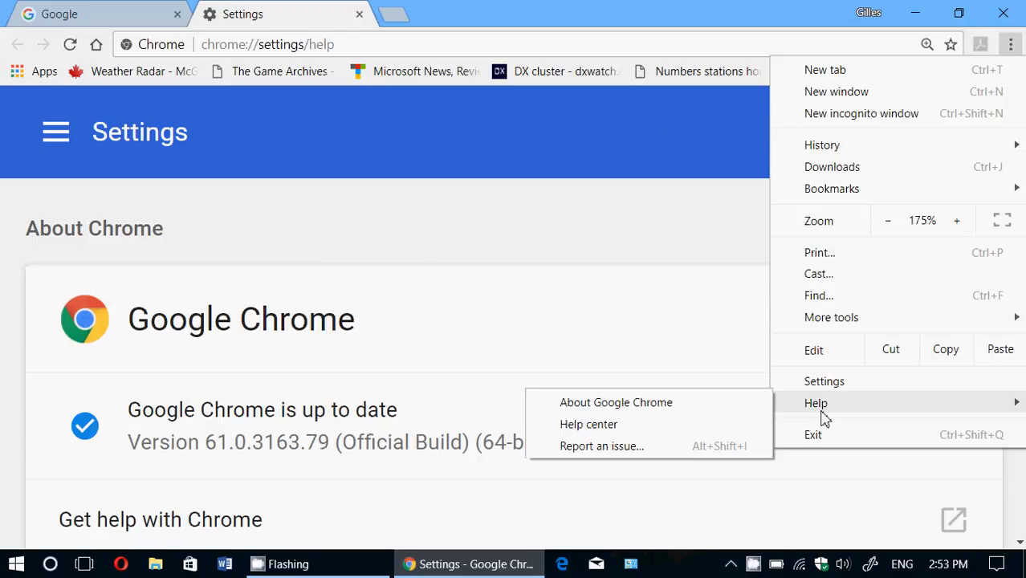
pyautogui.moveTo(578, 318)
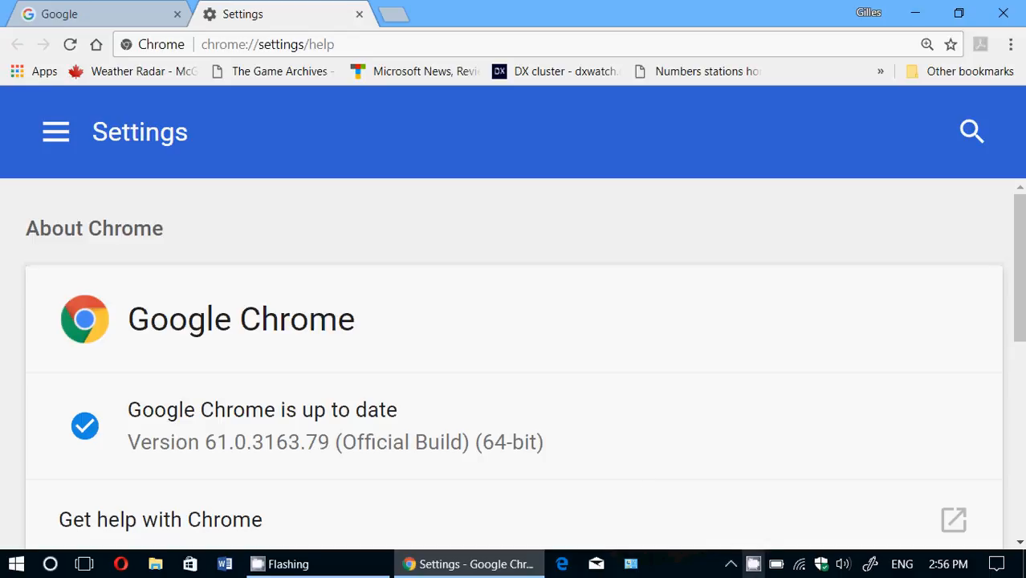
pyautogui.click(415, 564)
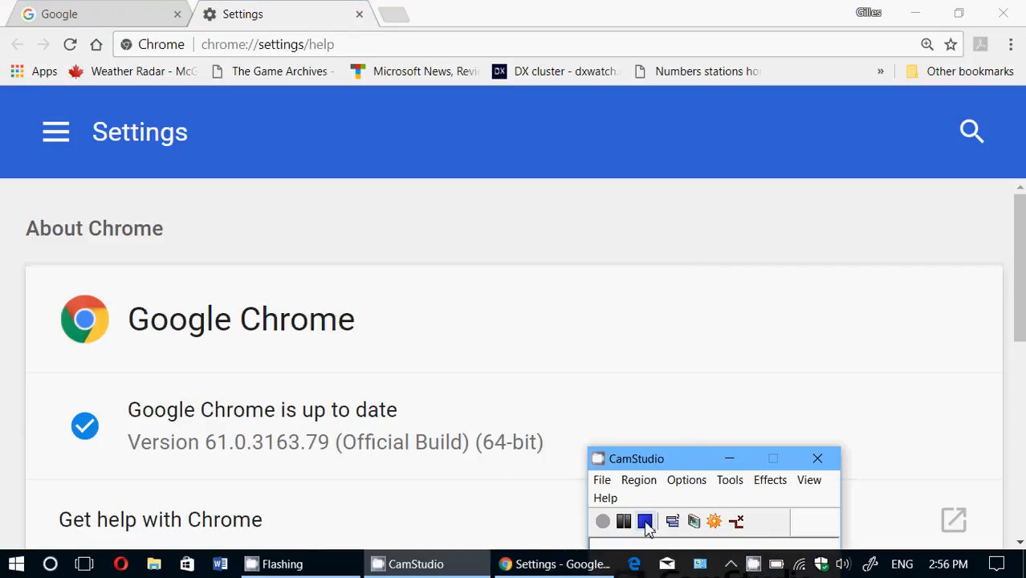